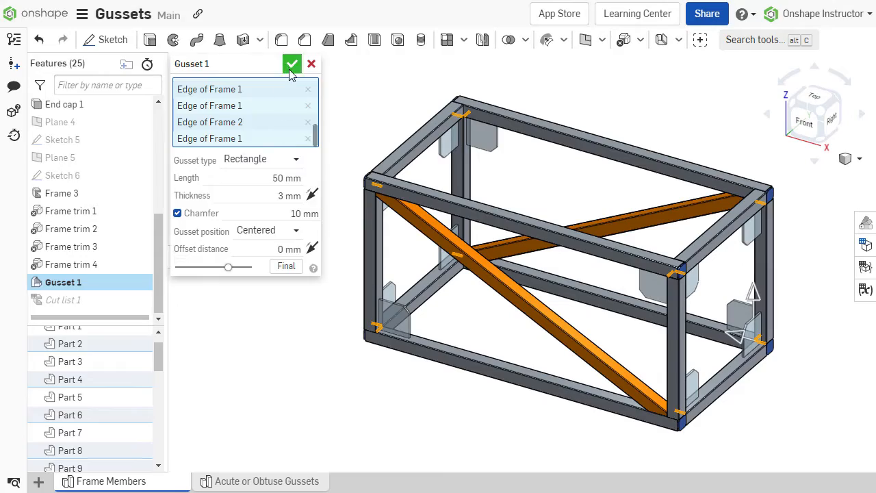
Confirm the Gusset 1 feature with the green check.
{"action": "left_click", "coordinate": [288, 65]}
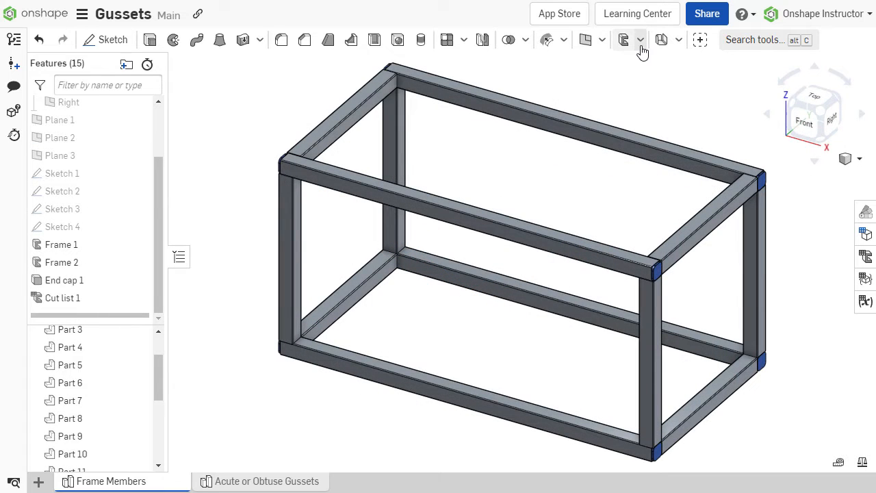
Start a Gusset feature on two corner edges of Frame 2.
{"action": "left_click", "coordinate": [639, 40]}
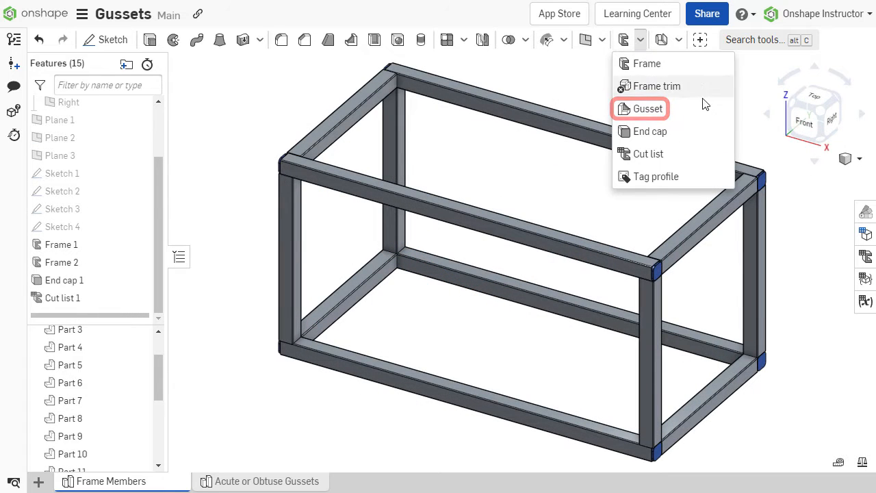
{"action": "left_click", "coordinate": [649, 108]}
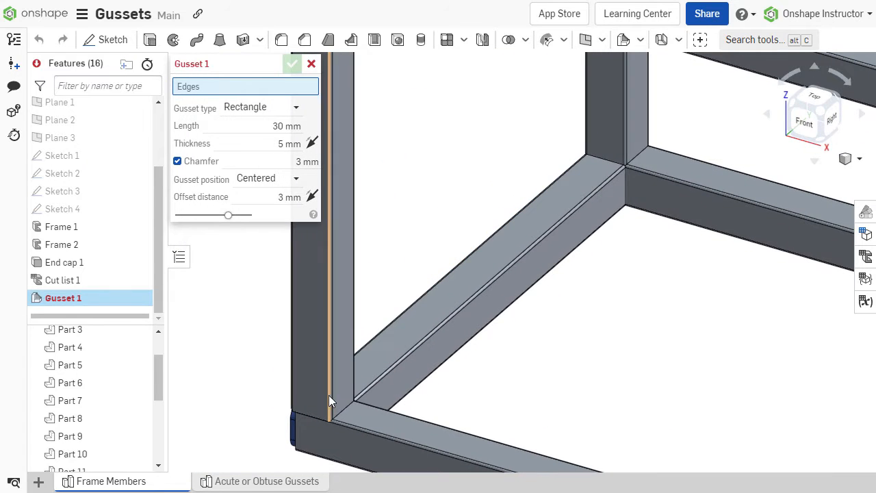
{"action": "left_click", "coordinate": [638, 162]}
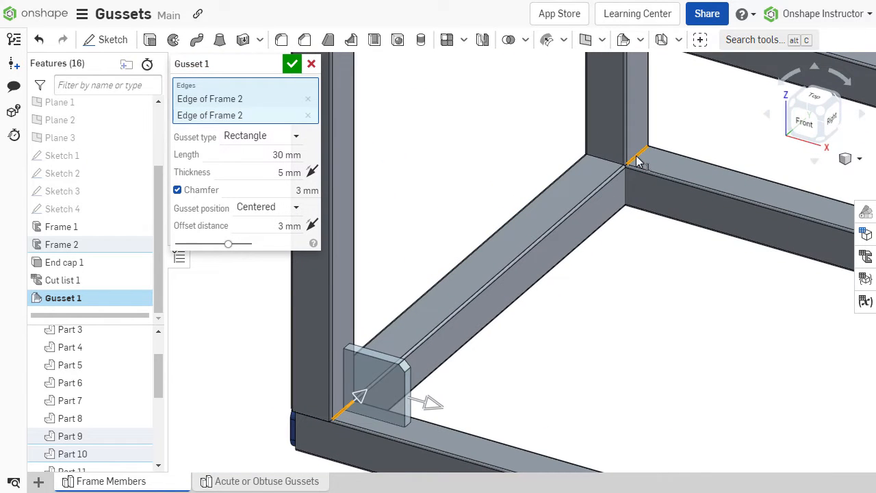
{"action": "left_click", "coordinate": [263, 135]}
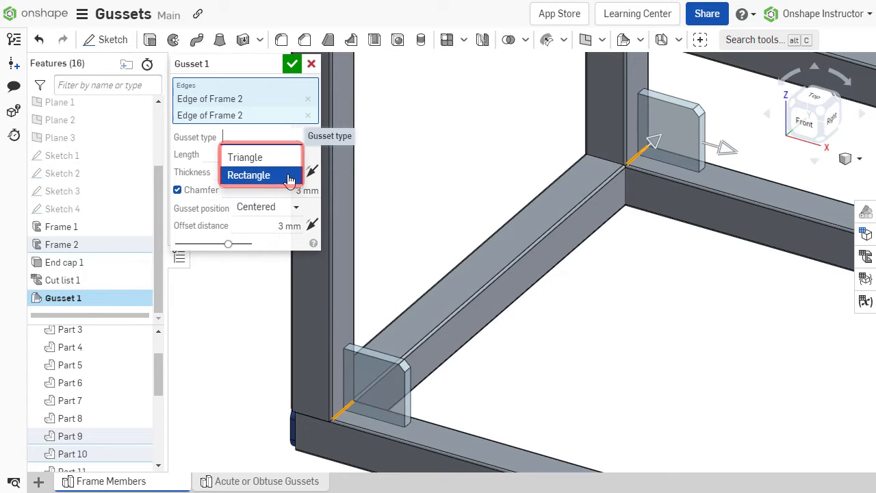
Keep Rectangle at 40 mm length and 3 mm thickness, then switch the gusset type to Triangle.
{"action": "left_click", "coordinate": [248, 176]}
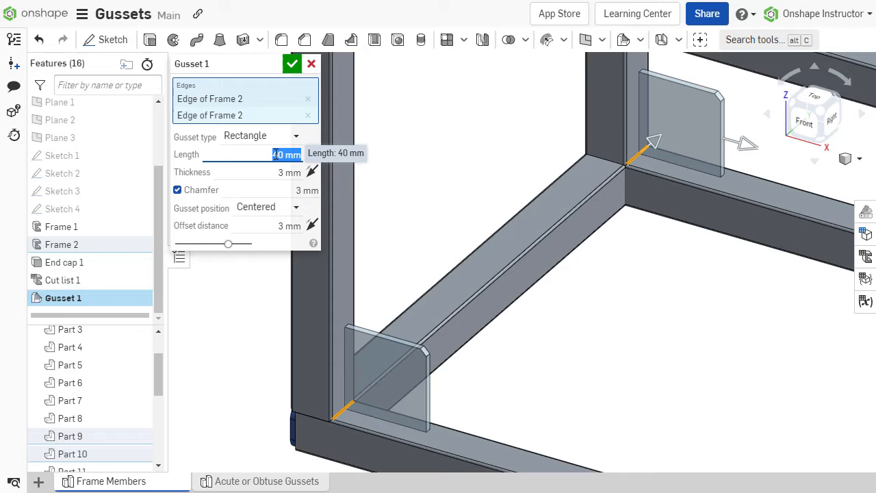
{"action": "left_click", "coordinate": [268, 135]}
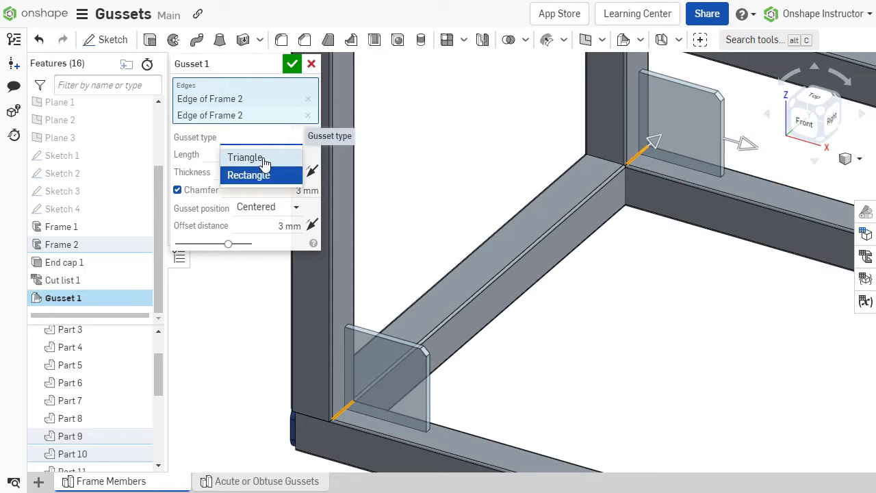
{"action": "left_click", "coordinate": [245, 156]}
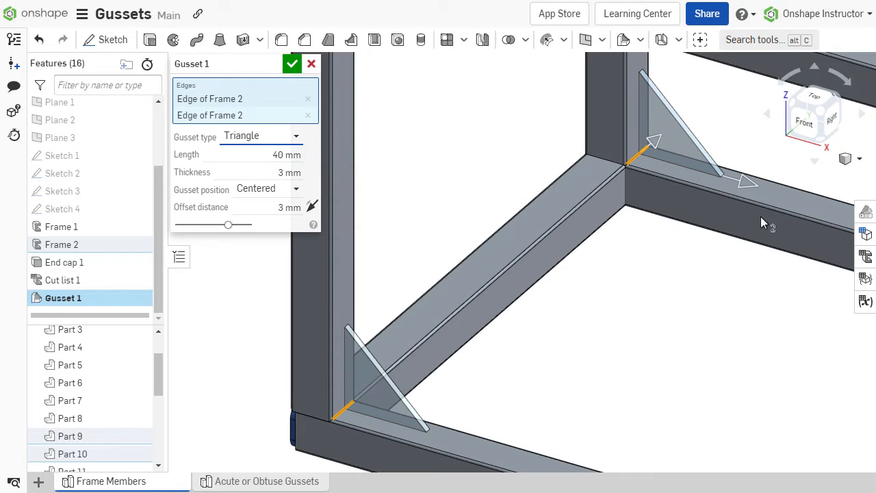
{"action": "left_click_drag", "start_coordinate": [750, 184], "coordinate": [801, 203]}
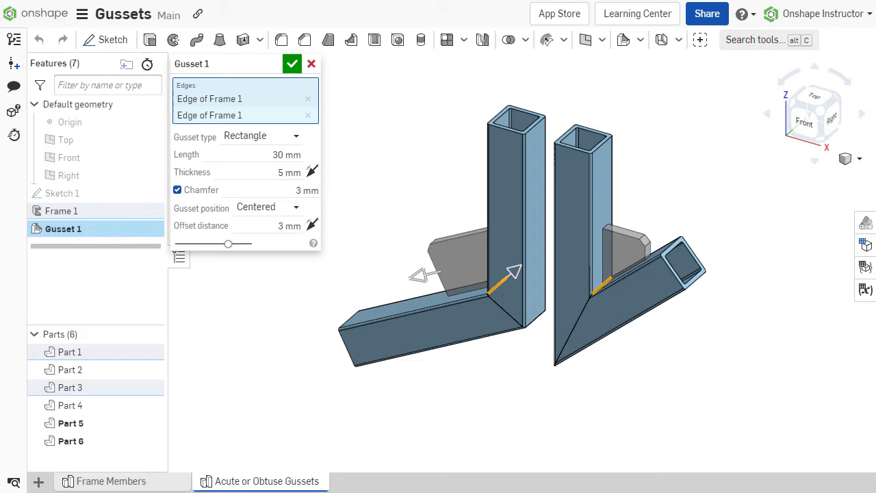
{"action": "mouse_move", "coordinate": [802, 129]}
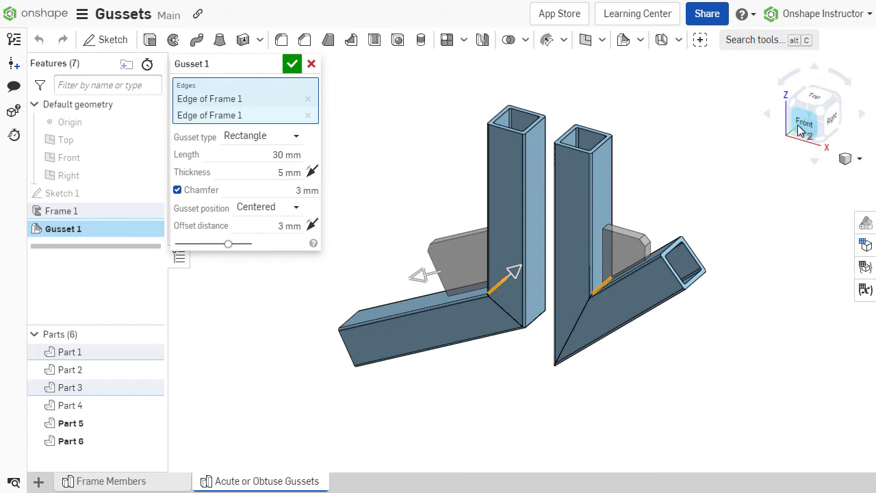
View the angled corners from the Front and flip the gusset to the other base side.
{"action": "left_click", "coordinate": [805, 123]}
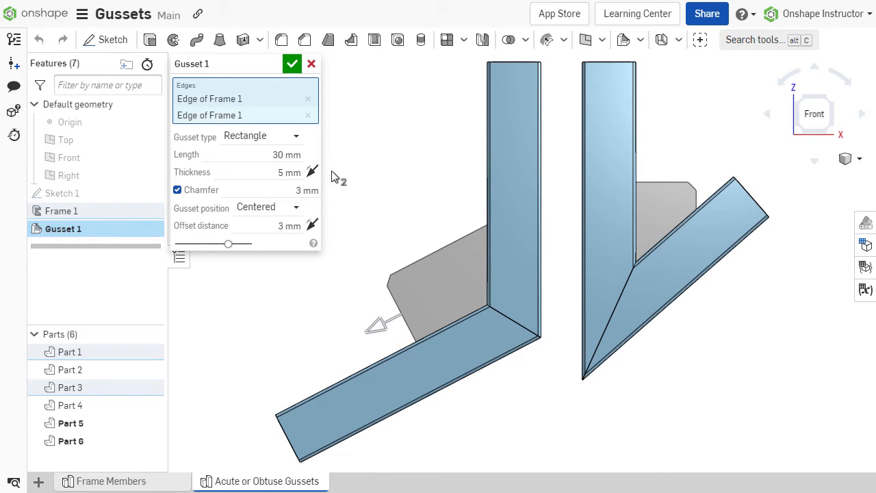
{"action": "left_click", "coordinate": [312, 173]}
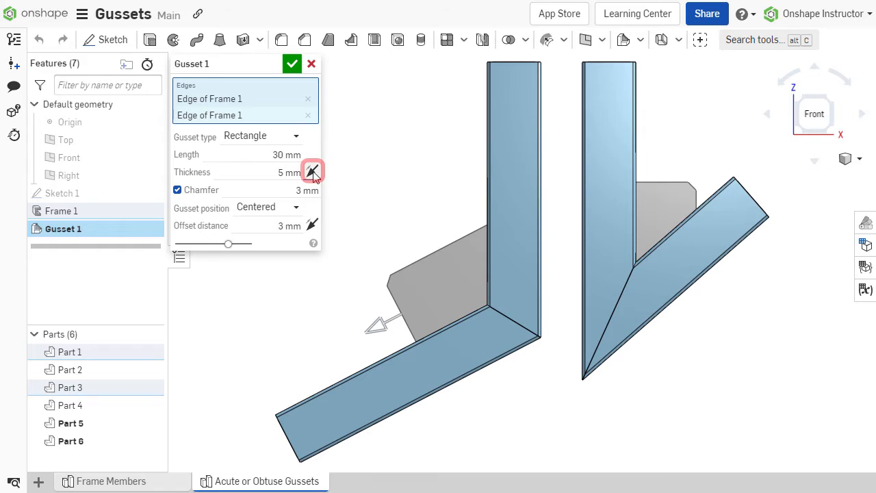
{"action": "mouse_move", "coordinate": [312, 171]}
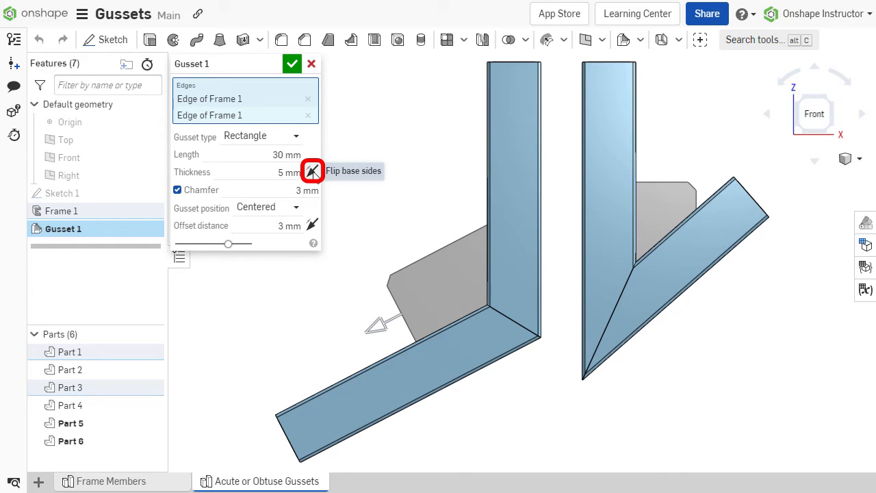
{"action": "left_click", "coordinate": [312, 171]}
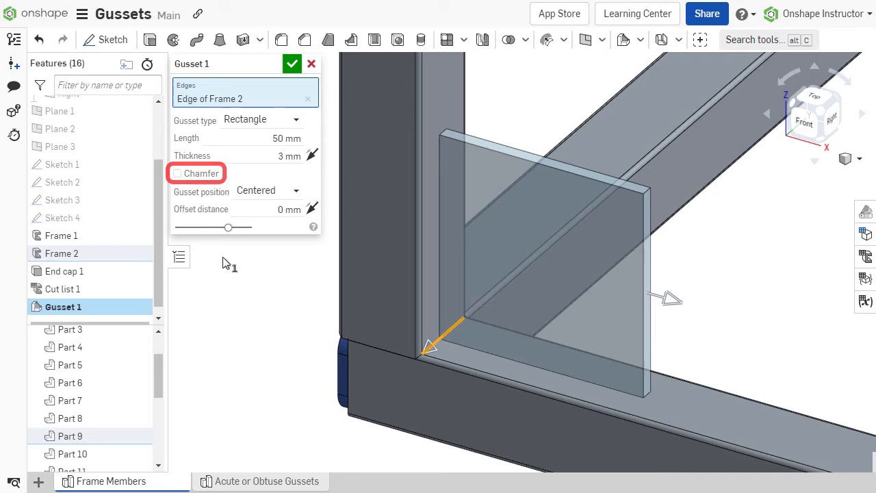
Add a 10 mm chamfer to the 50 mm by 3 mm rectangular gusset.
{"action": "left_click", "coordinate": [178, 173]}
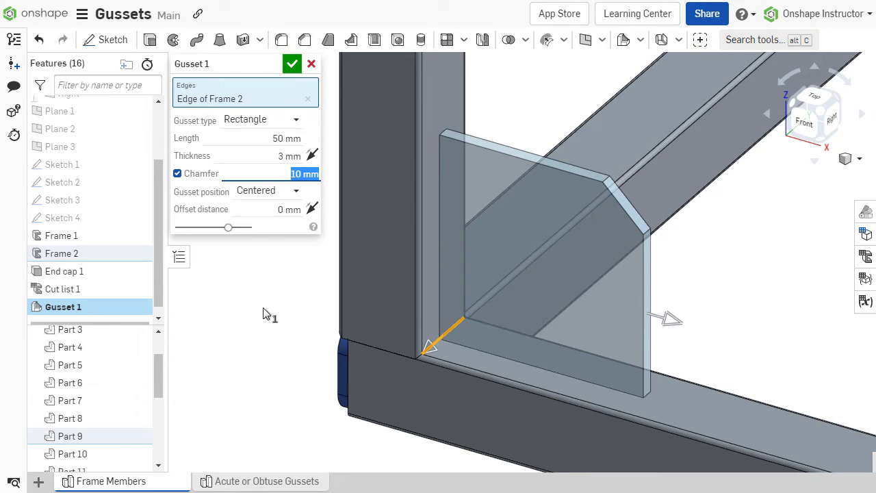
{"action": "left_click", "coordinate": [293, 190]}
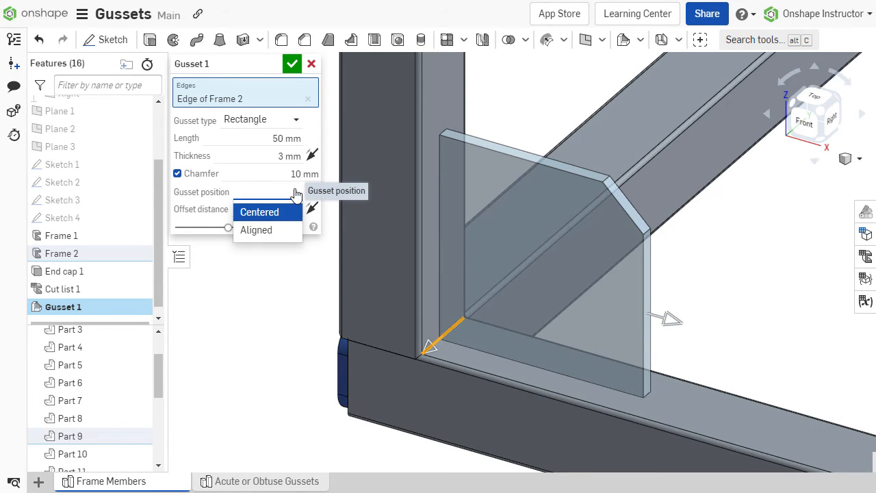
{"action": "mouse_move", "coordinate": [370, 198]}
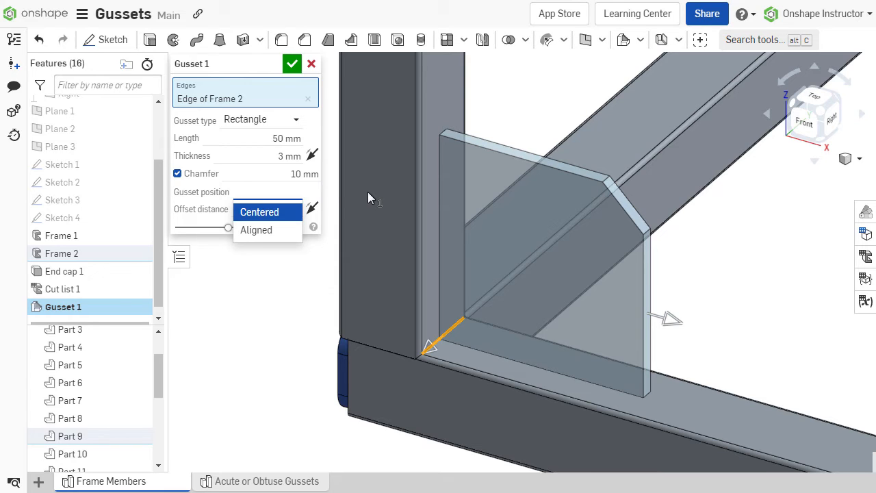
Set Gusset position to Aligned on an edge of Frame 2 and slide it along the corner edge.
{"action": "left_click", "coordinate": [256, 230]}
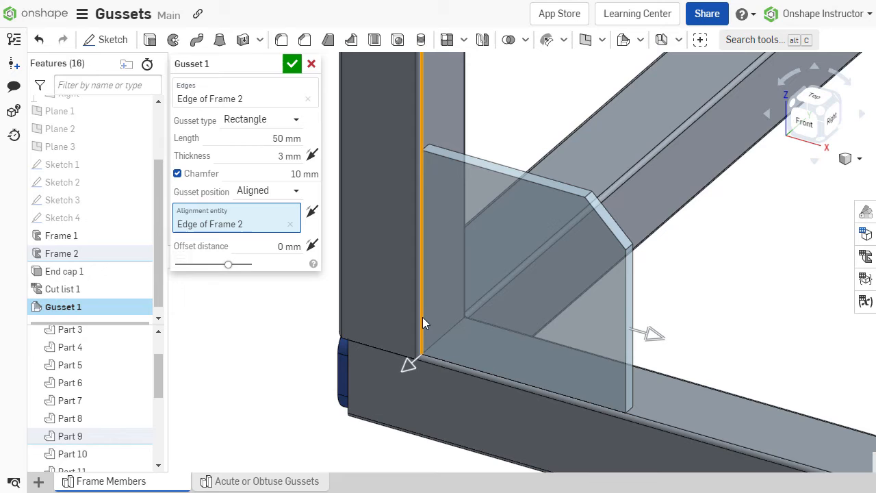
{"action": "left_click", "coordinate": [288, 246]}
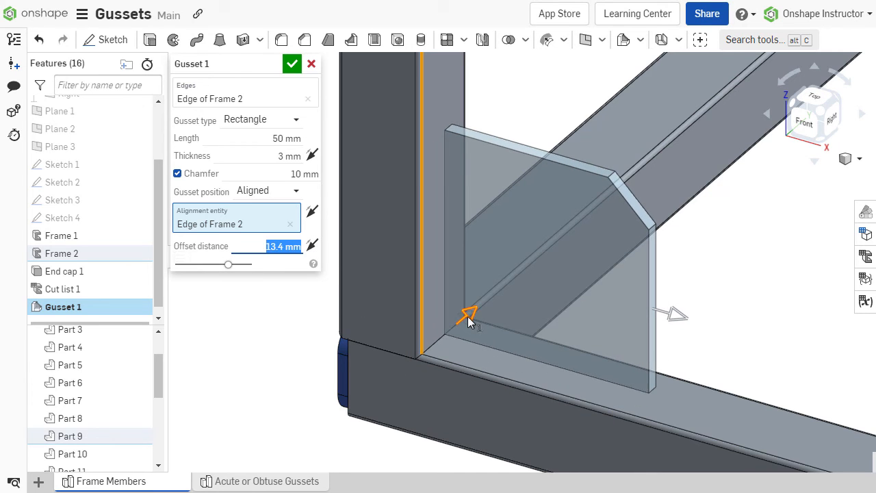
{"action": "left_click_drag", "start_coordinate": [468, 314], "coordinate": [441, 335]}
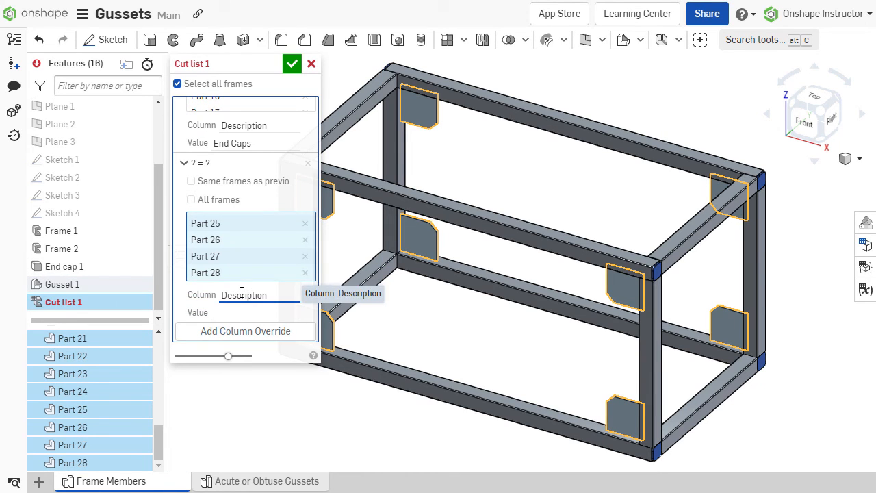
Finish the cut list edit with the Description override for Parts 25–28.
{"action": "left_click", "coordinate": [293, 63]}
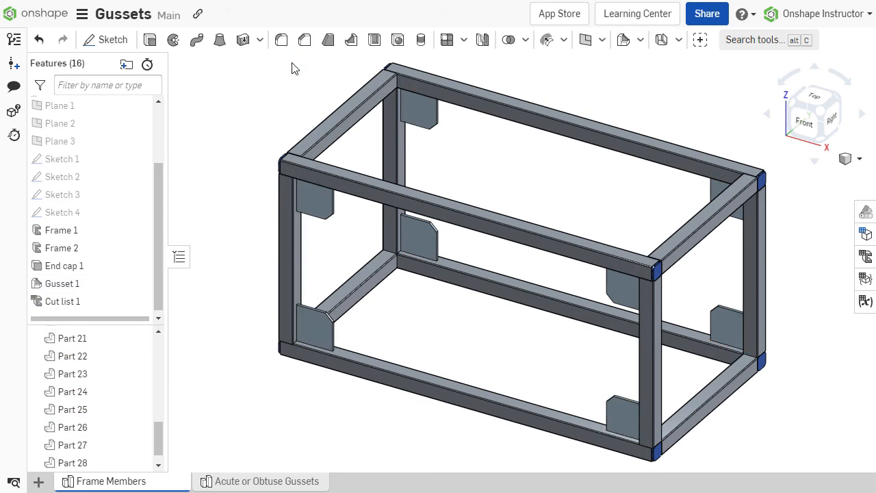
{"action": "left_click", "coordinate": [63, 302]}
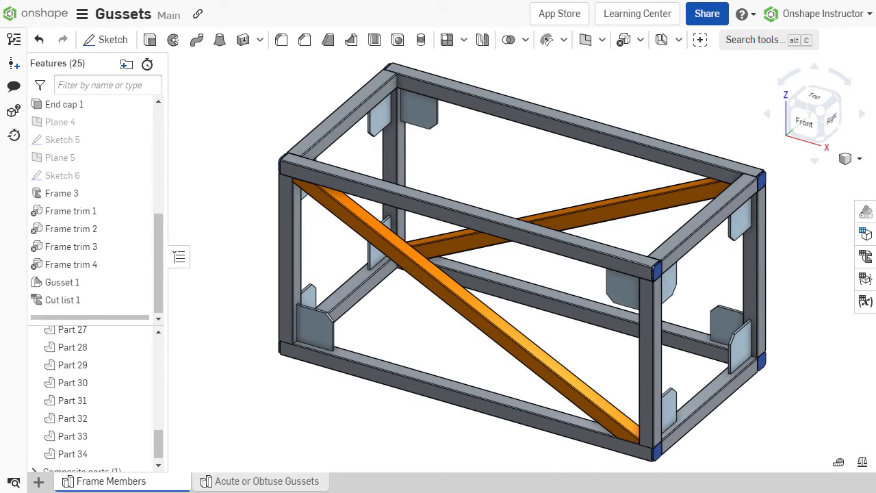
Show the cut list table and highlight the 12 Gussets row on the braced frame.
{"action": "left_click", "coordinate": [60, 300]}
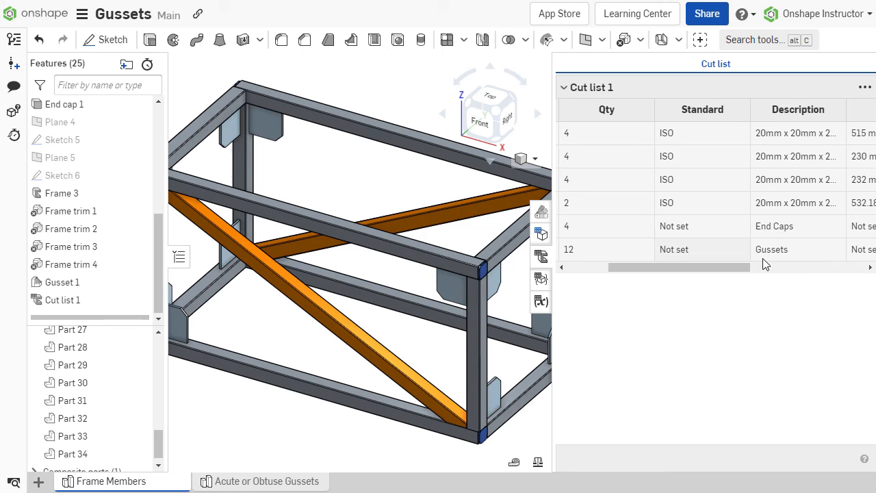
{"action": "left_click", "coordinate": [772, 249]}
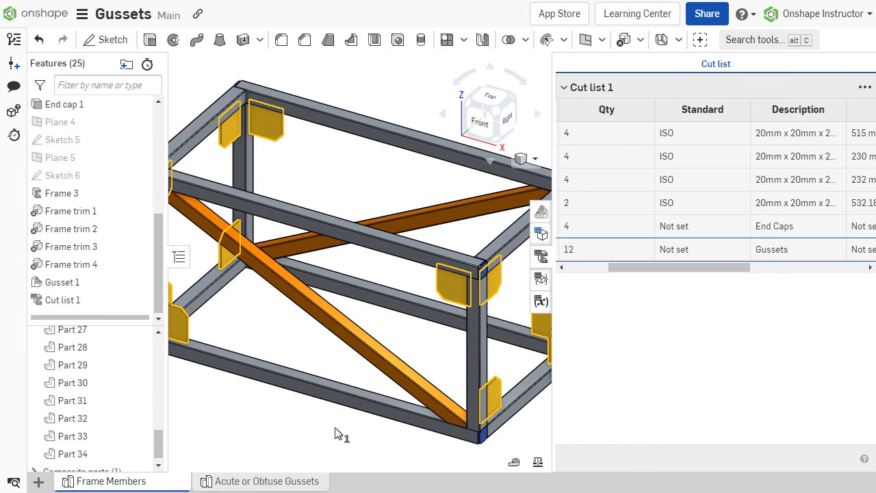